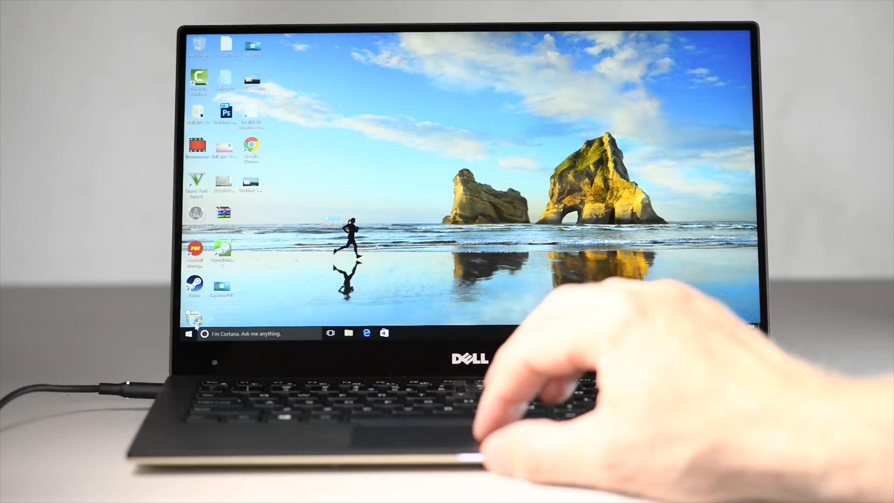
Step: Put the laptop to sleep from the Start menu Power options
click(189, 334)
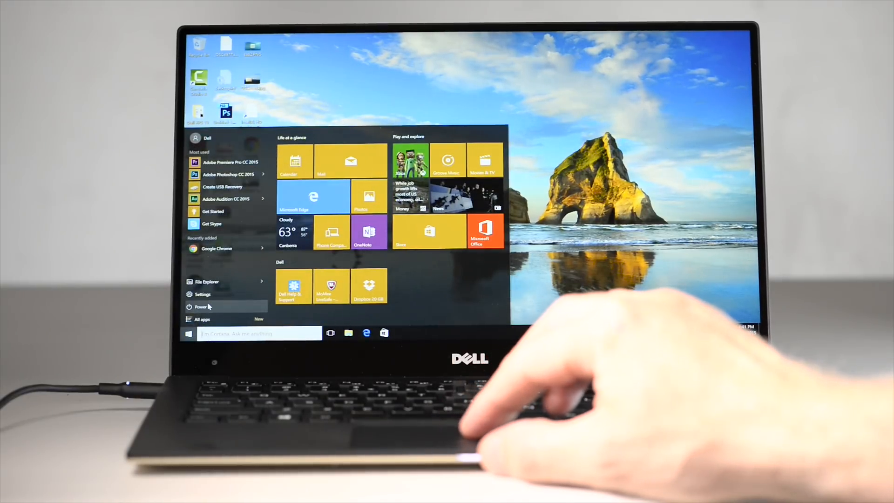
click(199, 306)
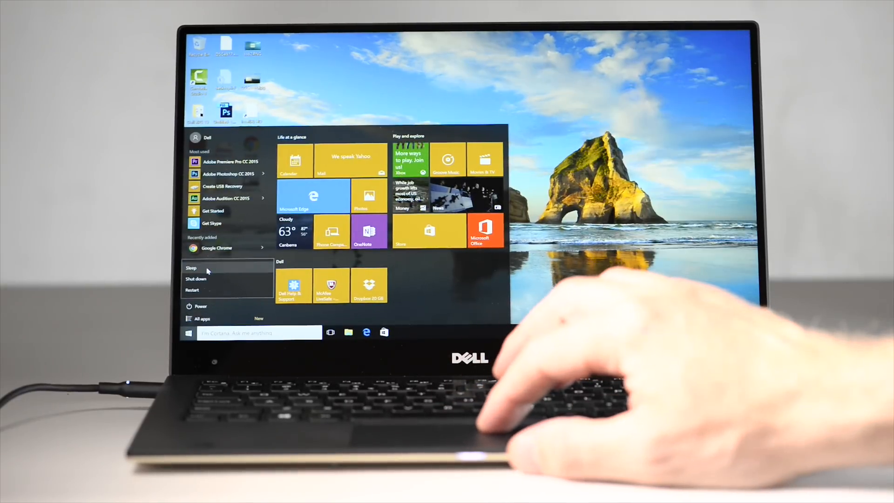
click(191, 268)
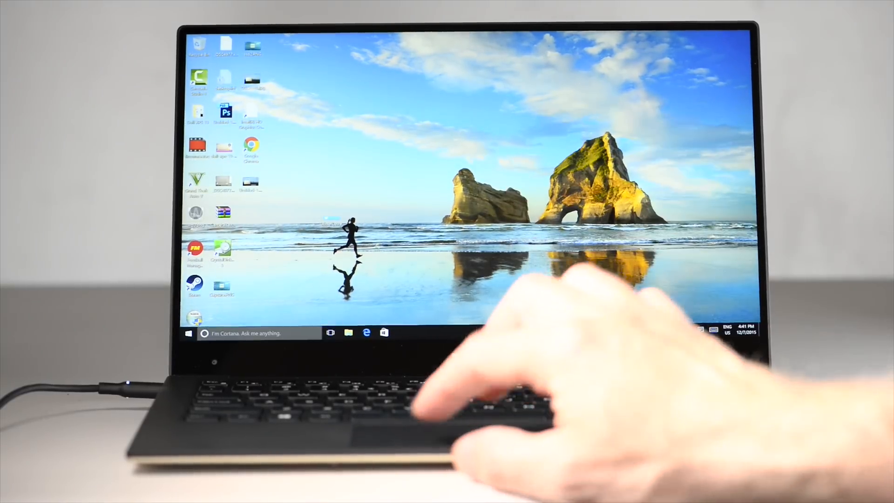
Step: Restart the laptop from the Start menu Power options so the Restarting screen appears
click(189, 334)
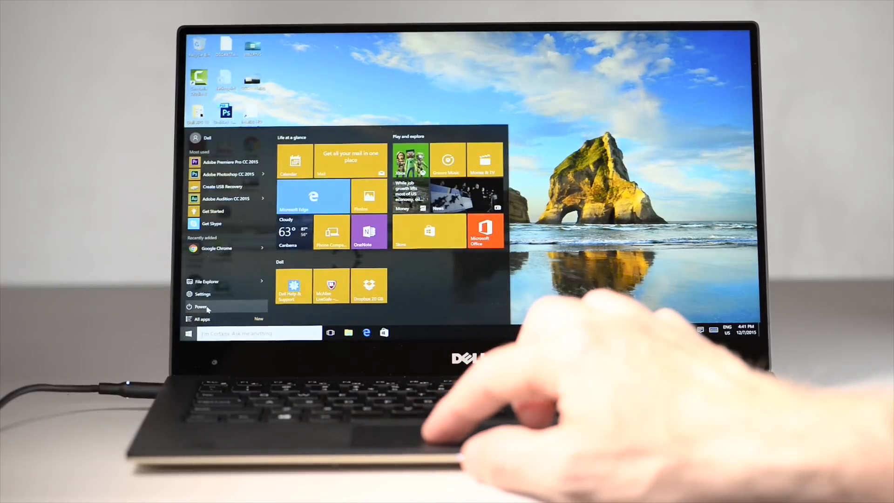
click(200, 306)
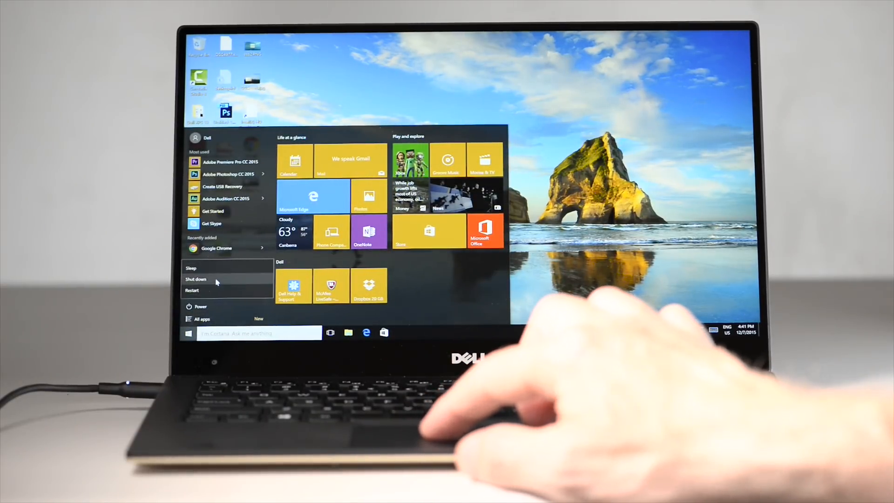
click(192, 291)
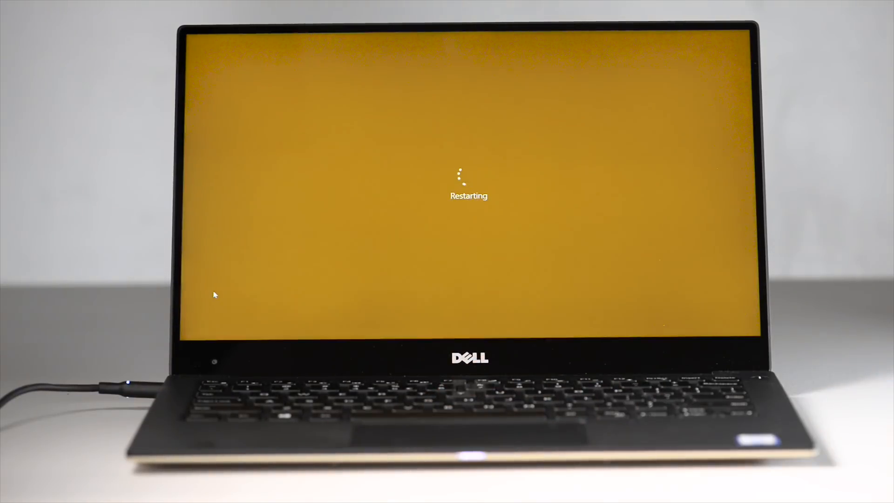